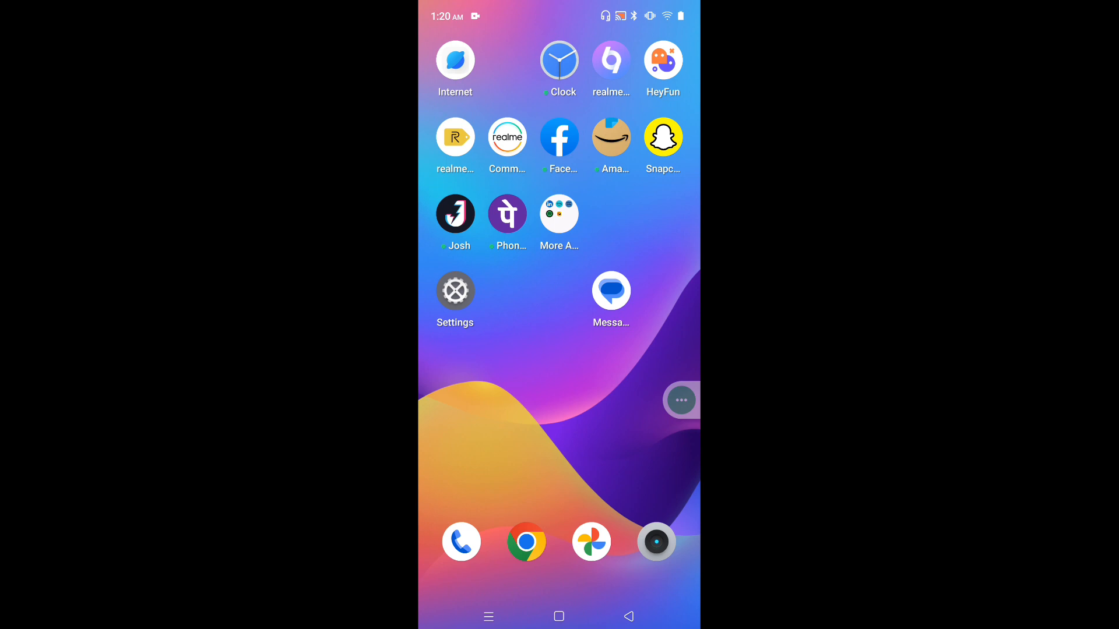
Launch the phone's Settings app and scroll the main list to the Accessibility entry.
left_click(679, 400)
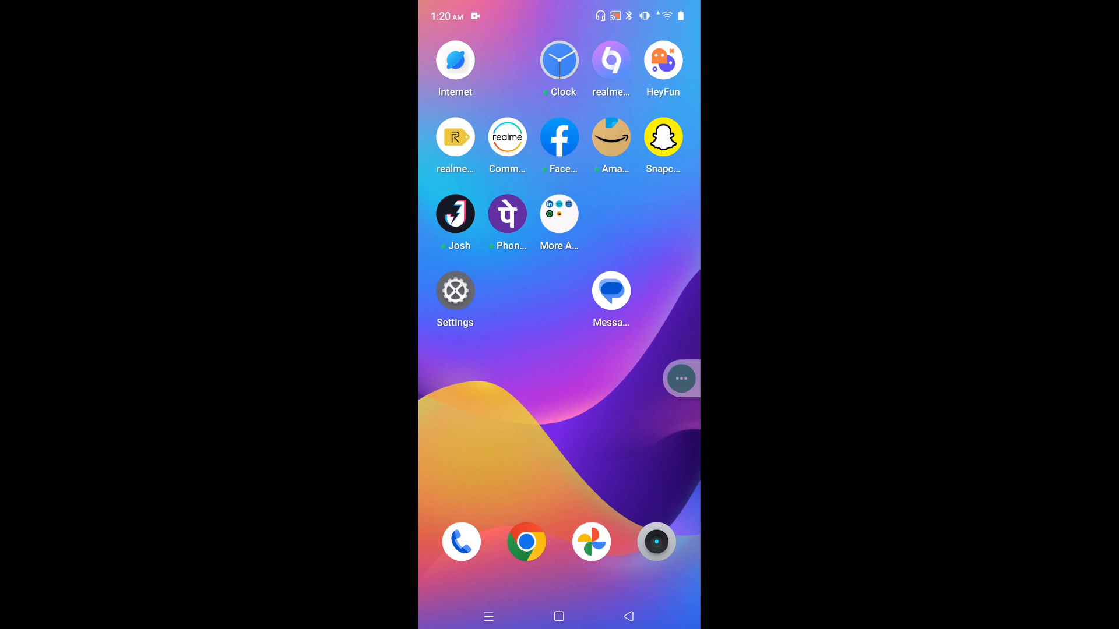
left_click(454, 289)
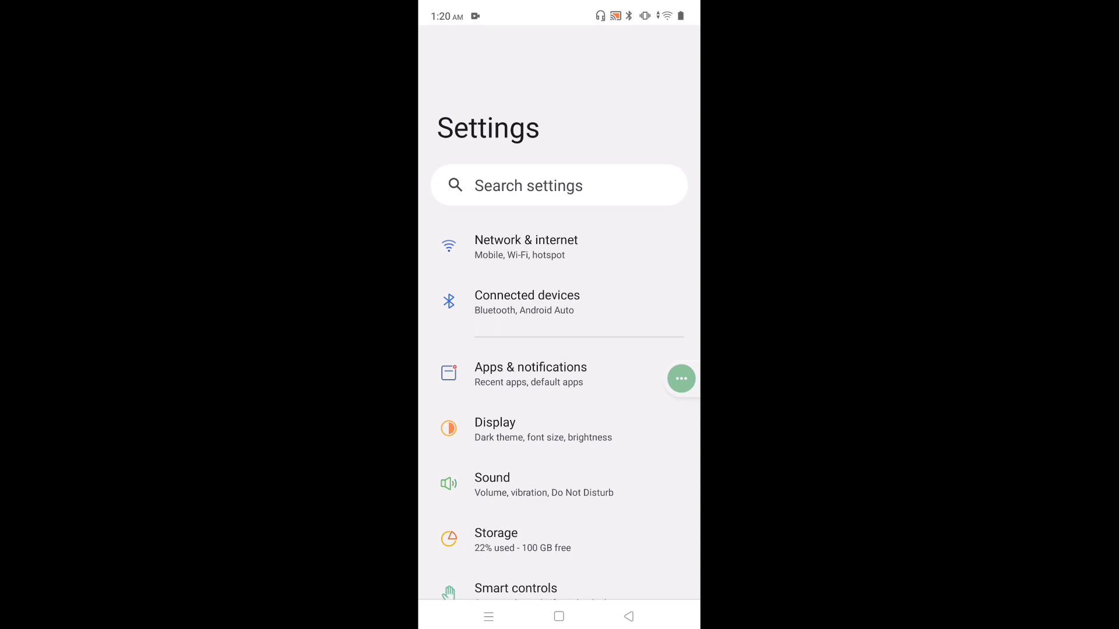
scroll("down", 3)
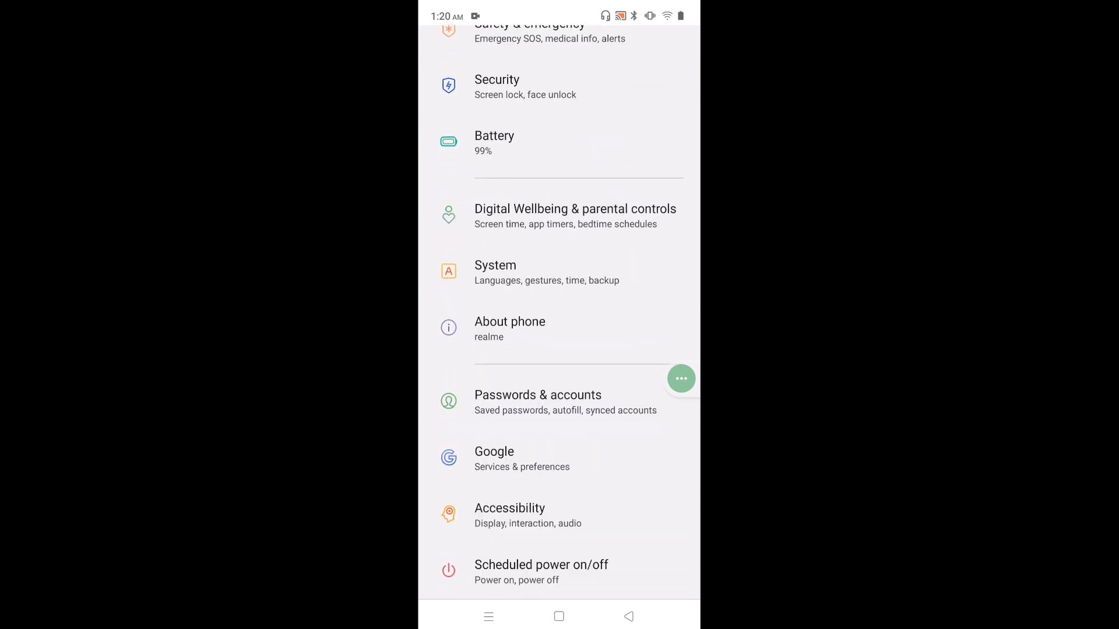
scroll("up", 3)
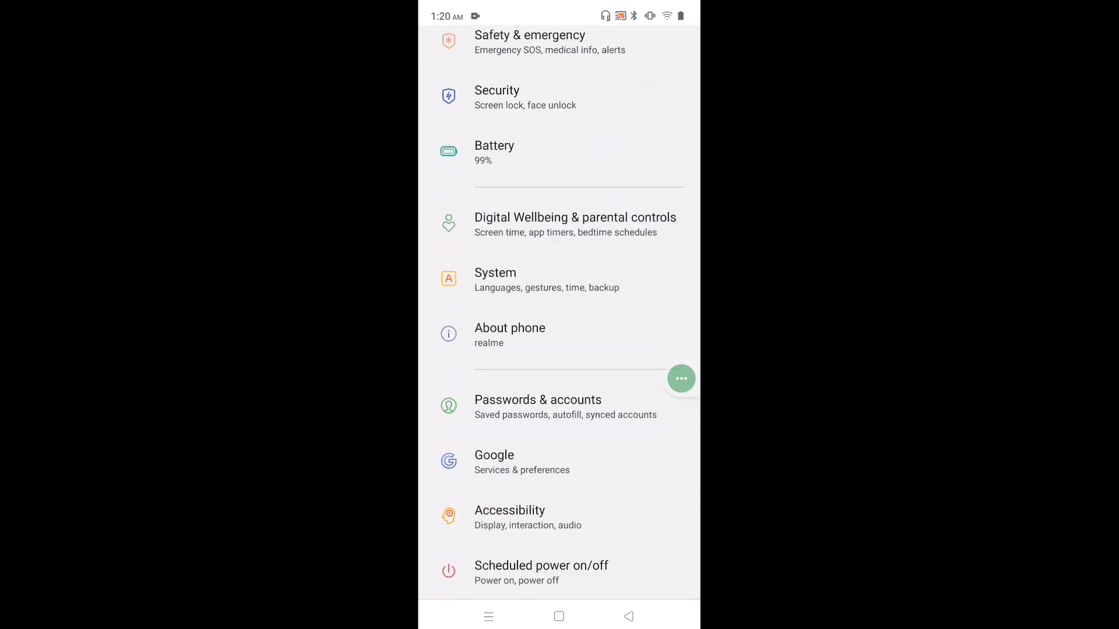
left_click(509, 517)
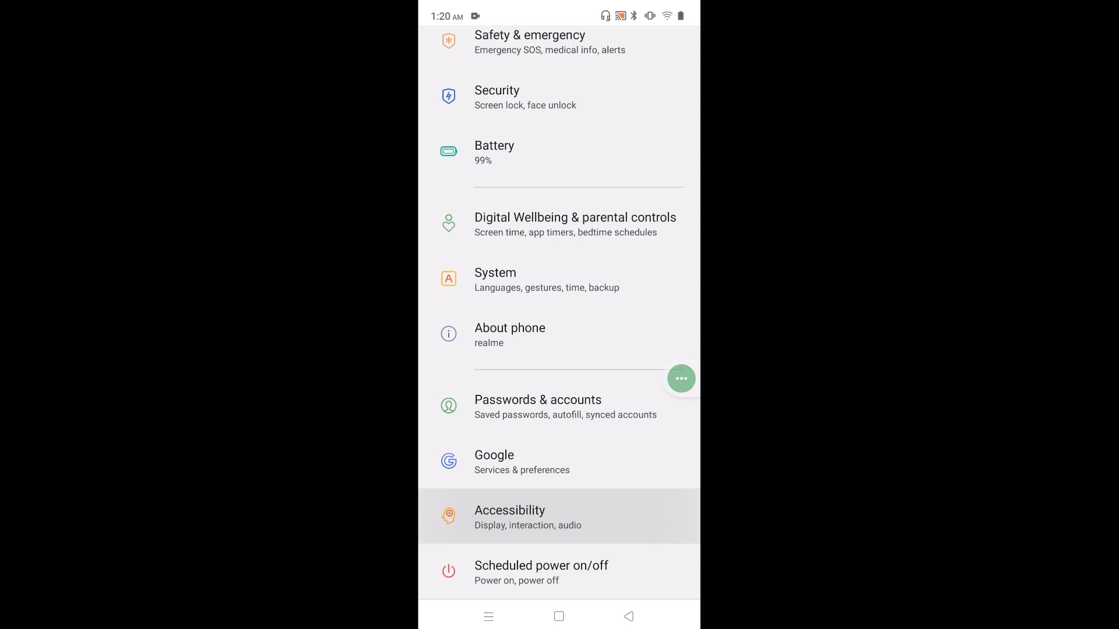
Enter Accessibility and scroll to Accessibility Menu under Interaction controls, showing Shortcut on.
left_click(559, 516)
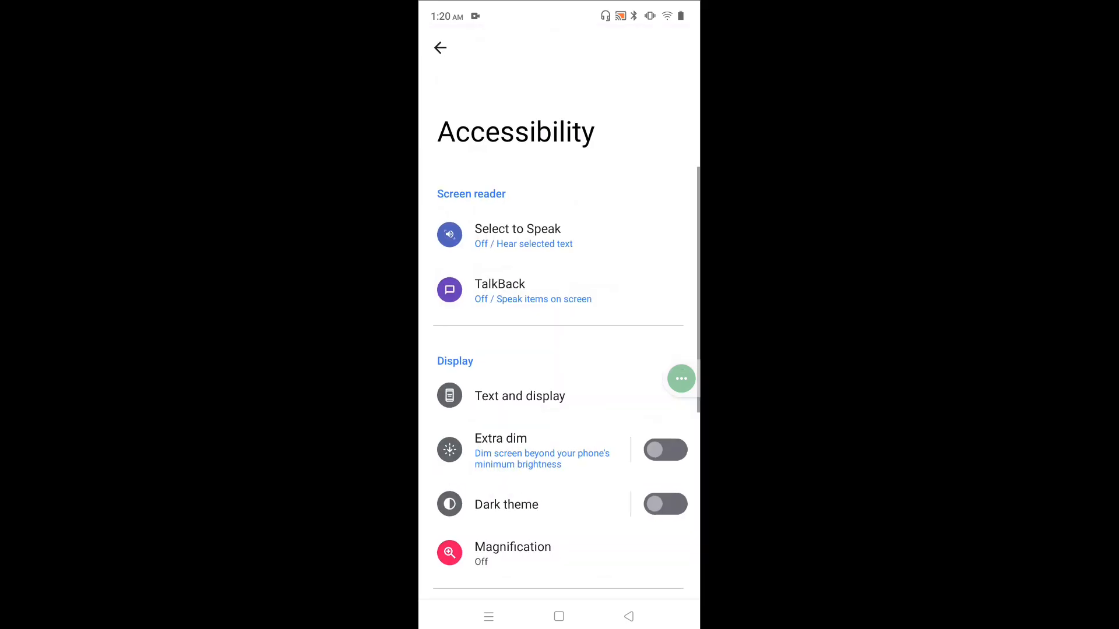
scroll("down", 3)
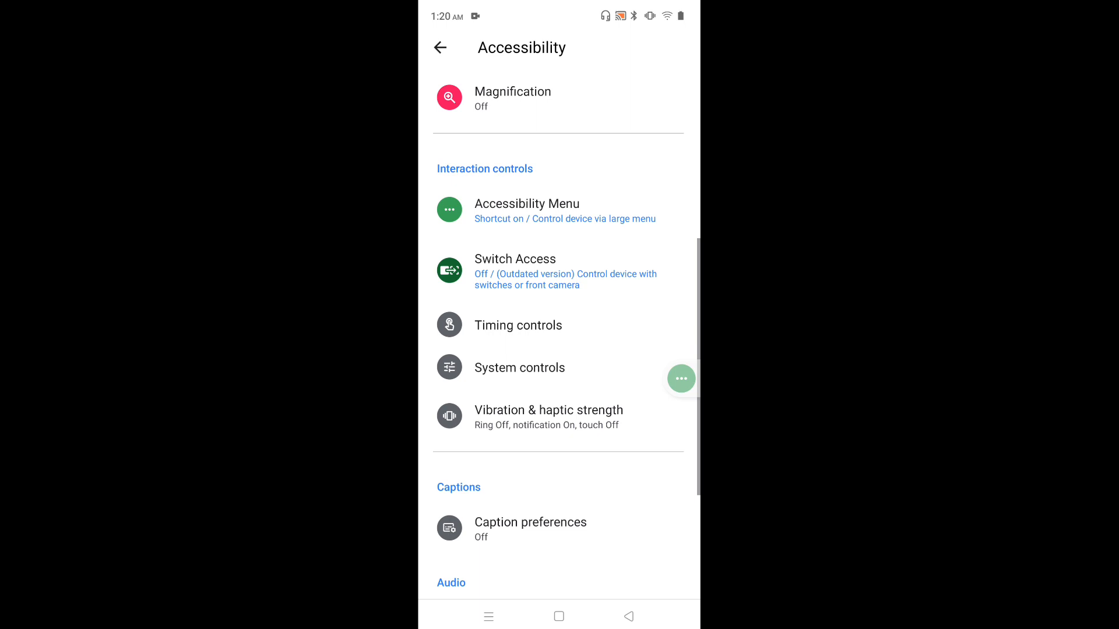
scroll("down", 3)
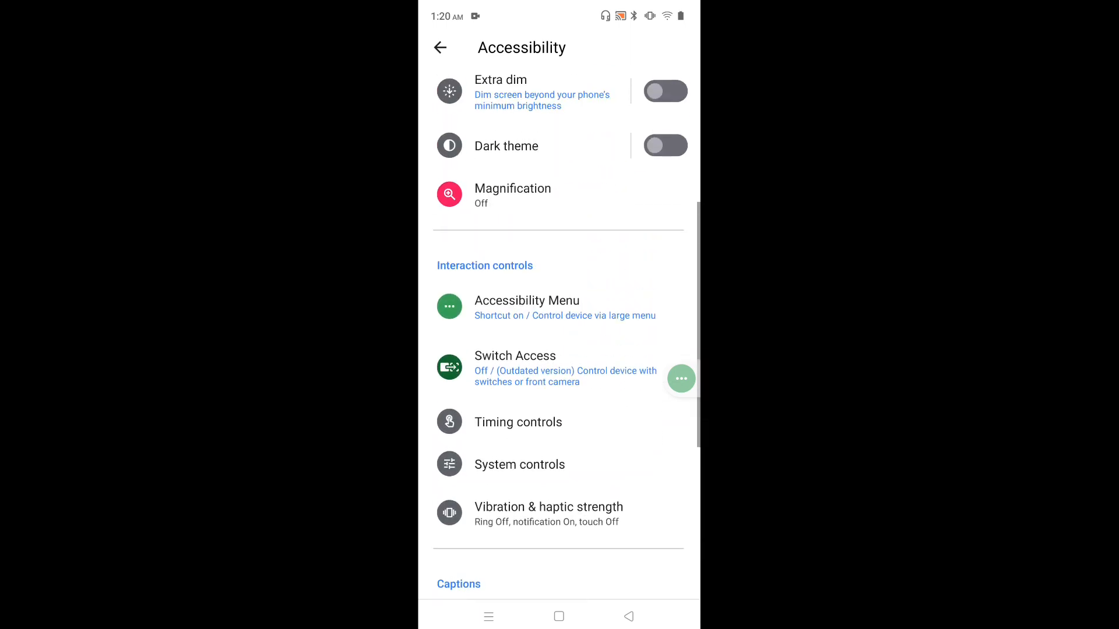
left_click(558, 307)
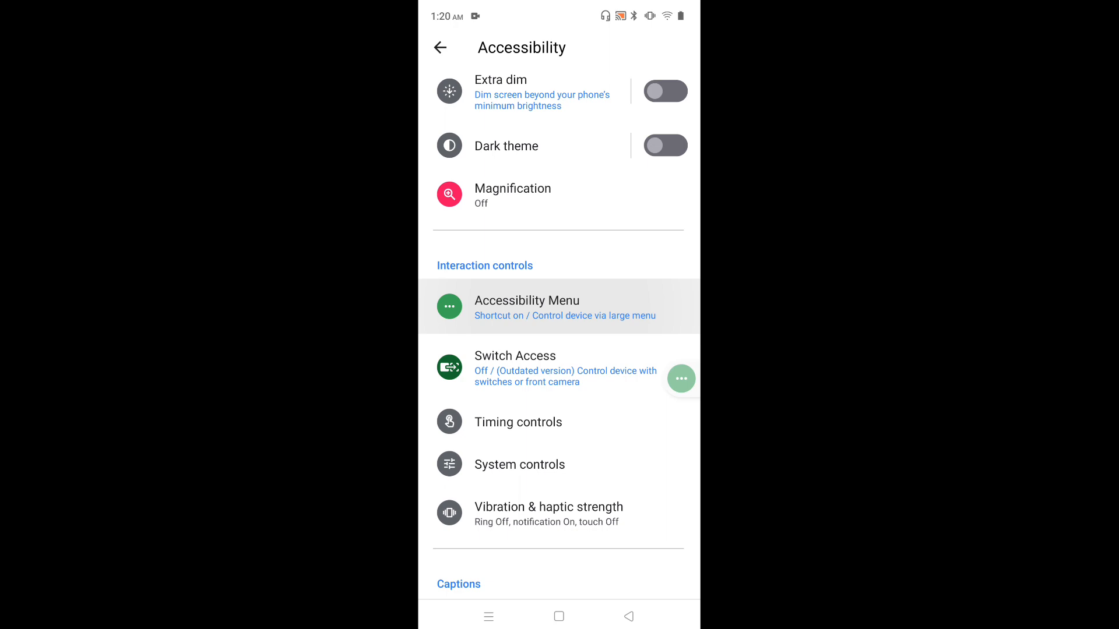
On the Accessibility Menu page, switch its shortcut off and then back on.
left_click(527, 307)
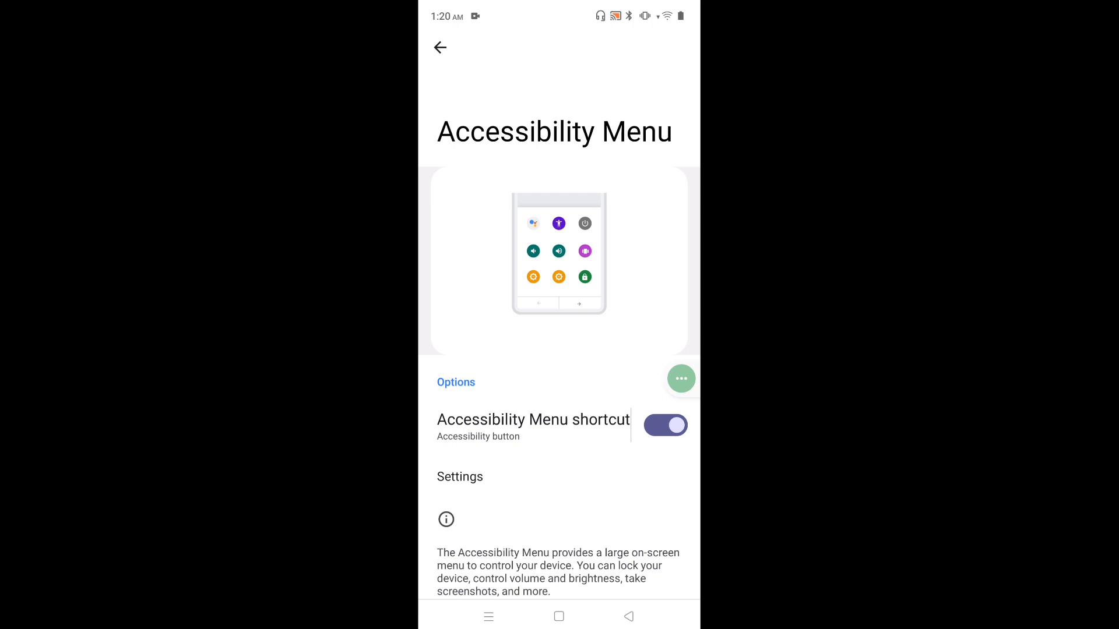
left_click(664, 425)
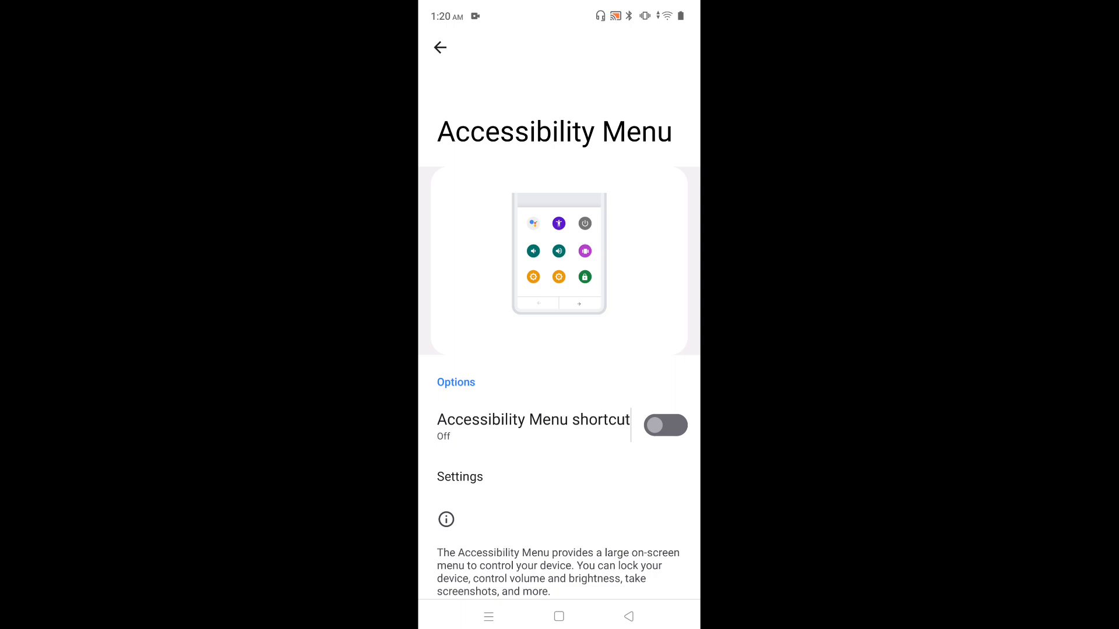
left_click(664, 425)
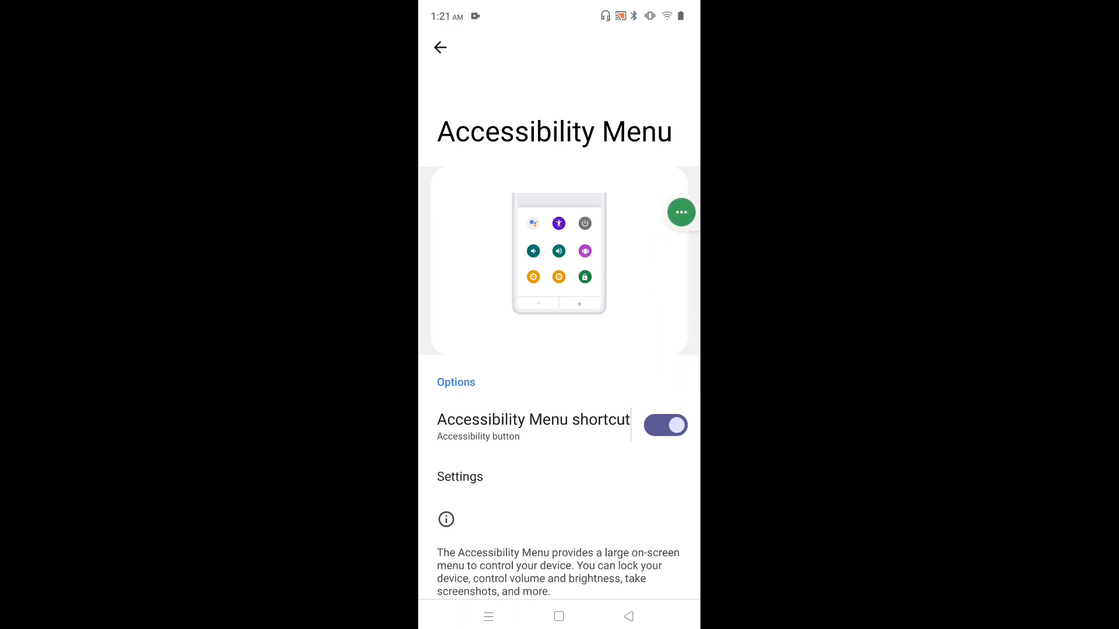
Switch the Accessibility Menu shortcut off and return to the home screen, floating button gone.
left_click(664, 425)
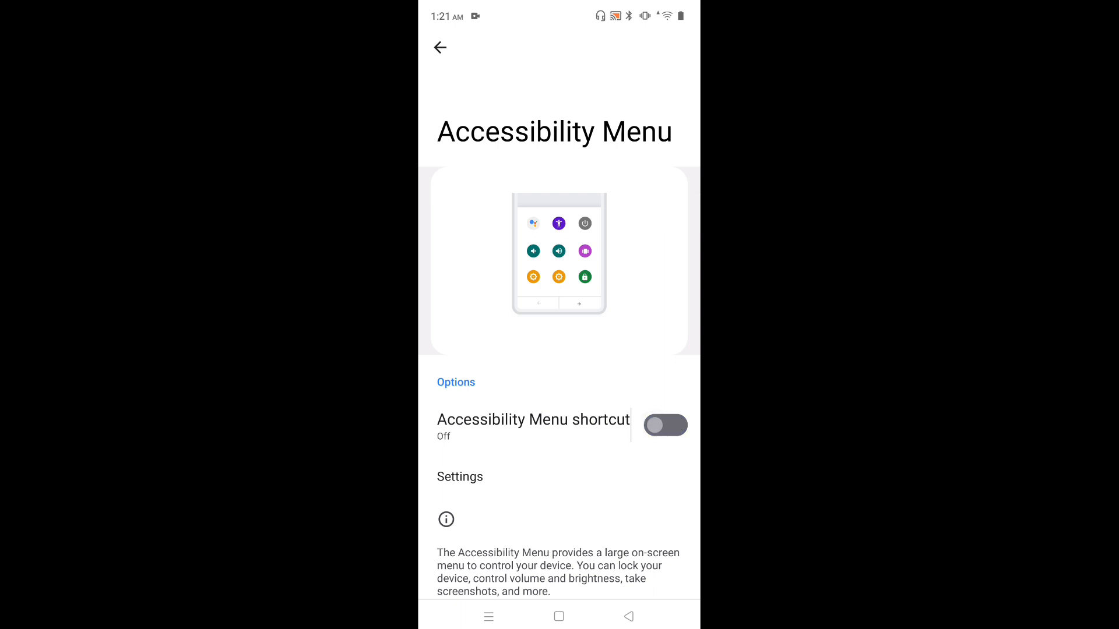
left_click(558, 615)
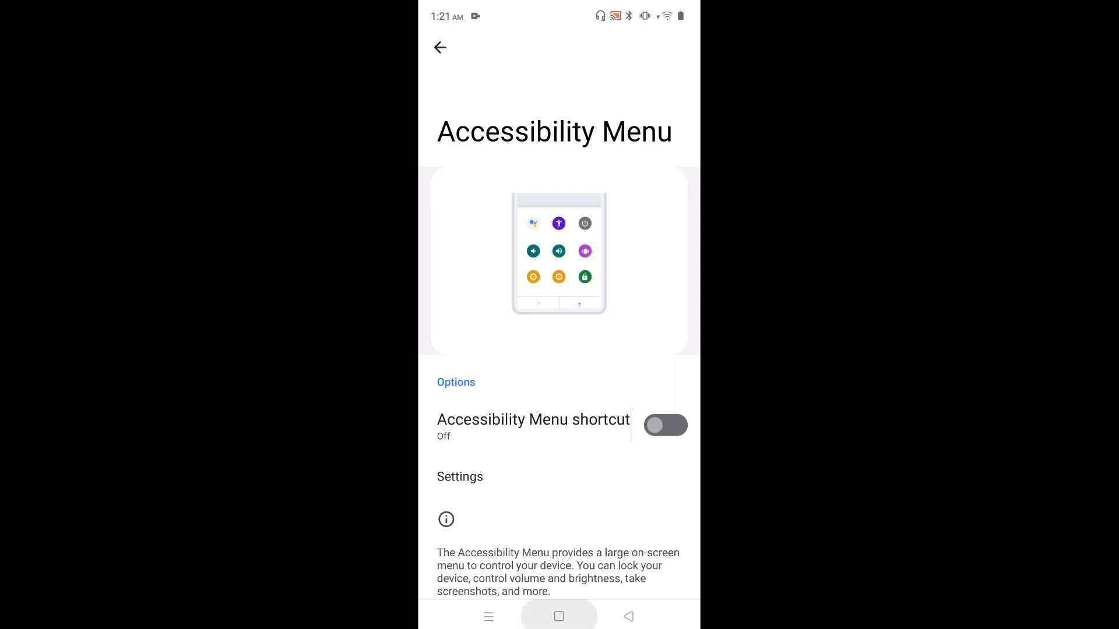
left_click(559, 615)
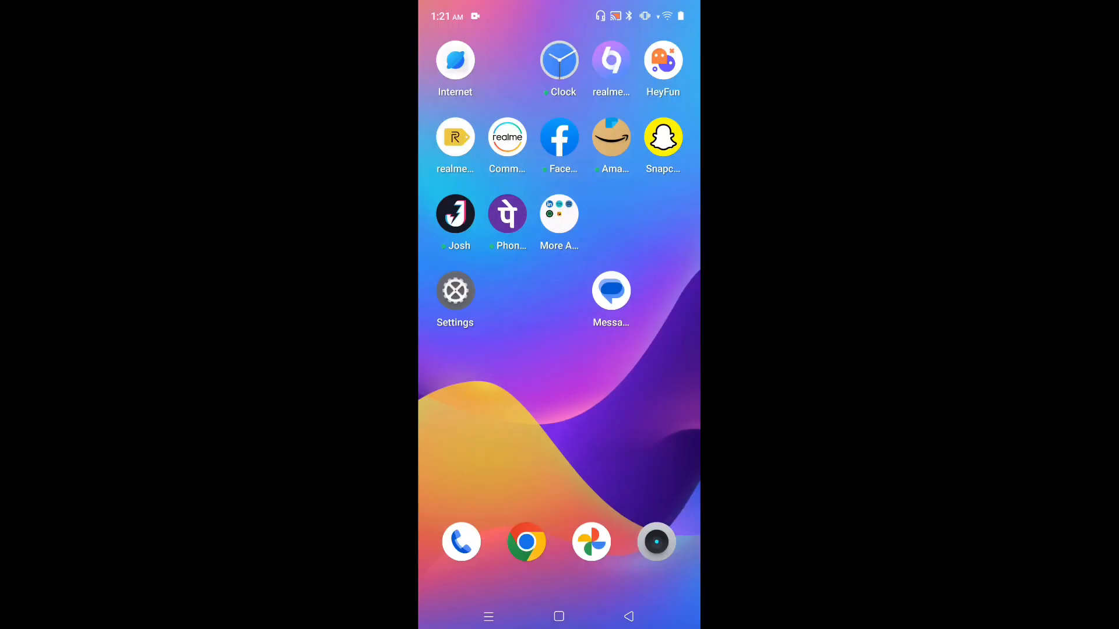